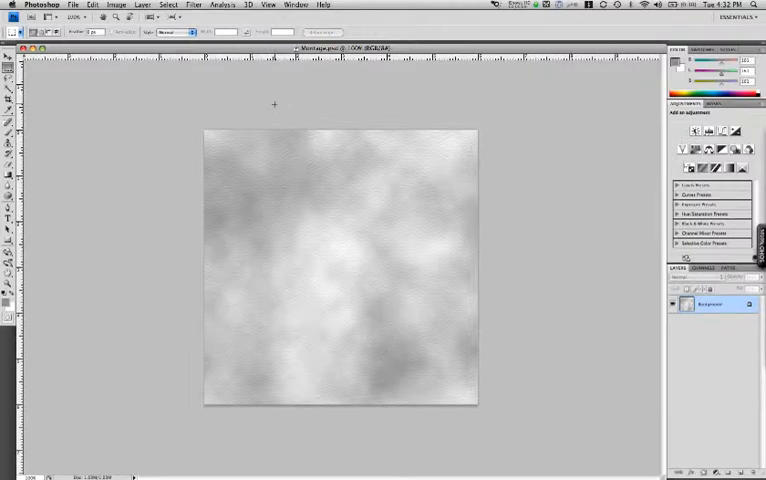
pyautogui.moveTo(285, 84)
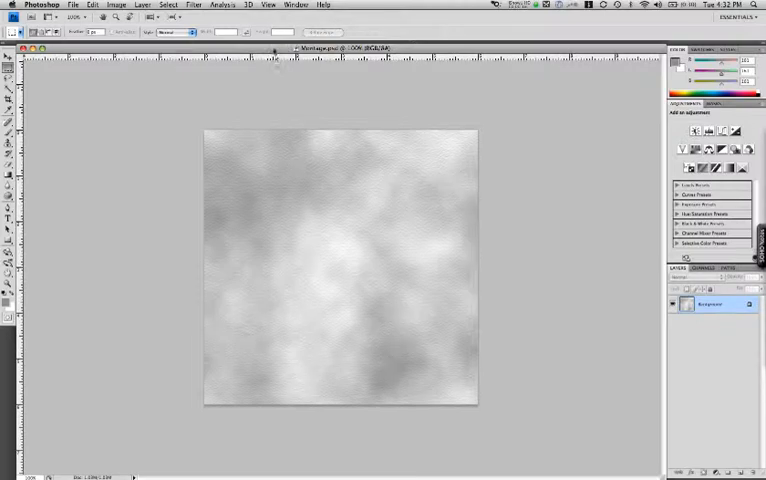
# Step: Make sure the rulers are shown from the View menu
pyautogui.click(267, 5)
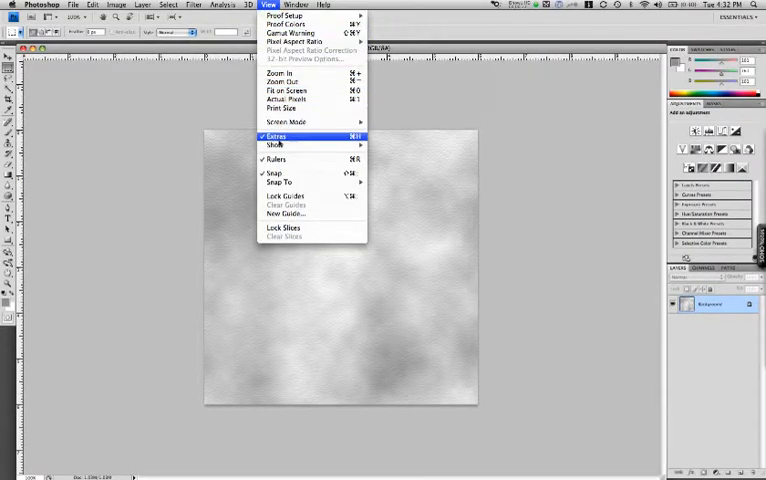
pyautogui.moveTo(275, 159)
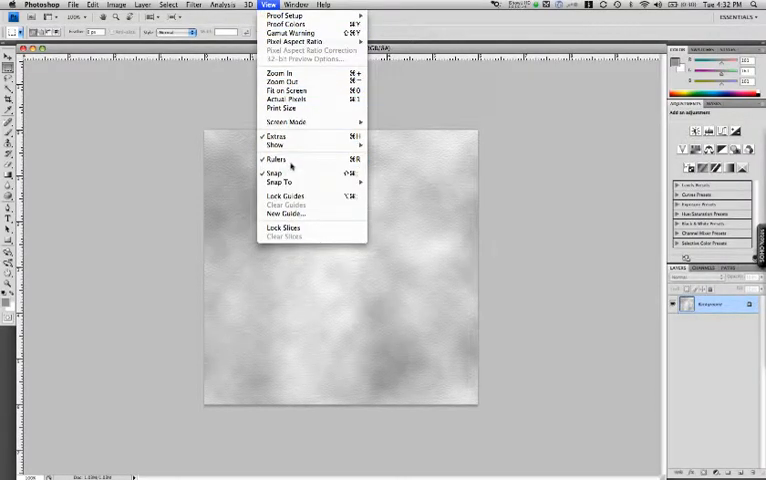
pyautogui.click(274, 159)
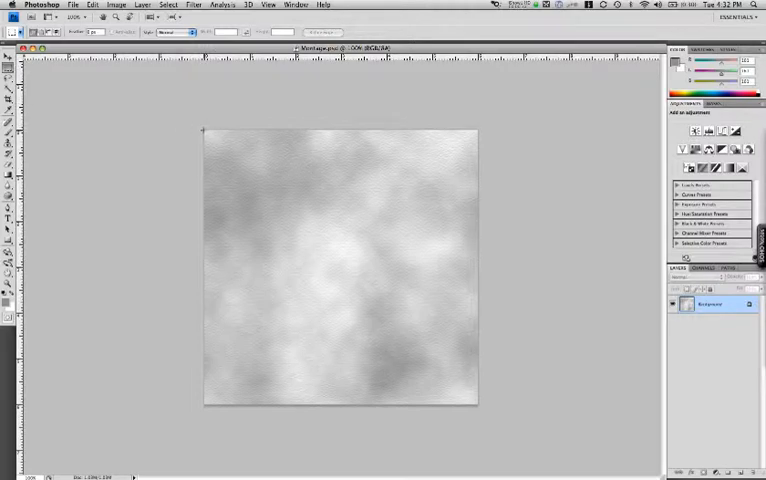
pyautogui.moveTo(204, 104)
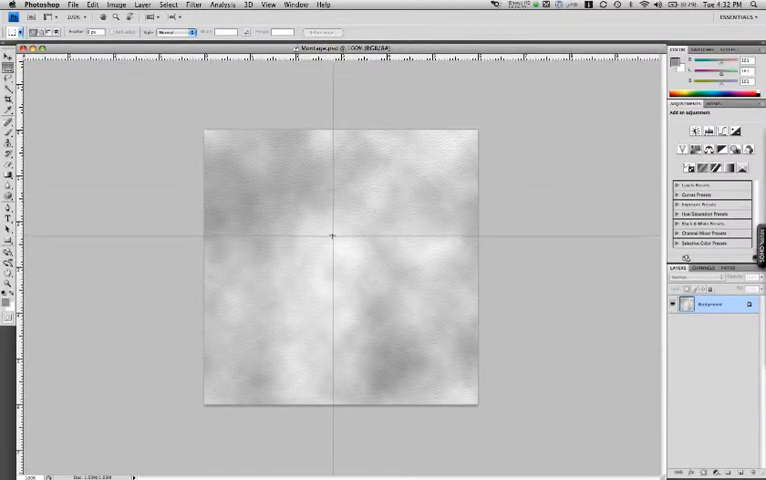
pyautogui.moveTo(280, 192)
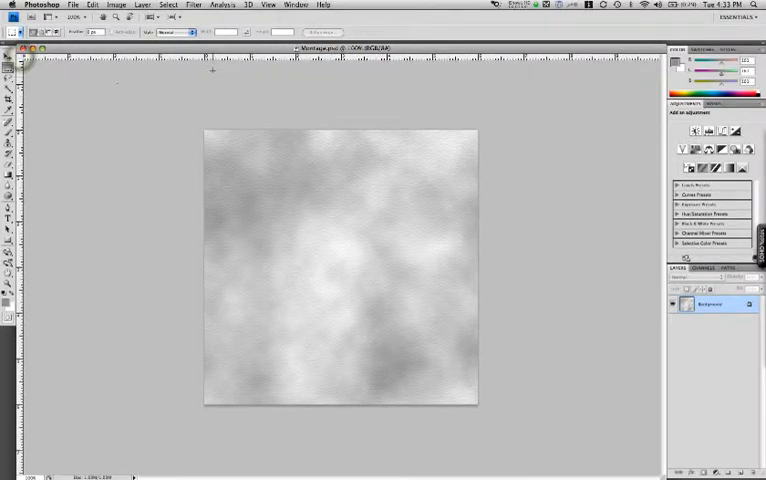
pyautogui.moveTo(197, 97)
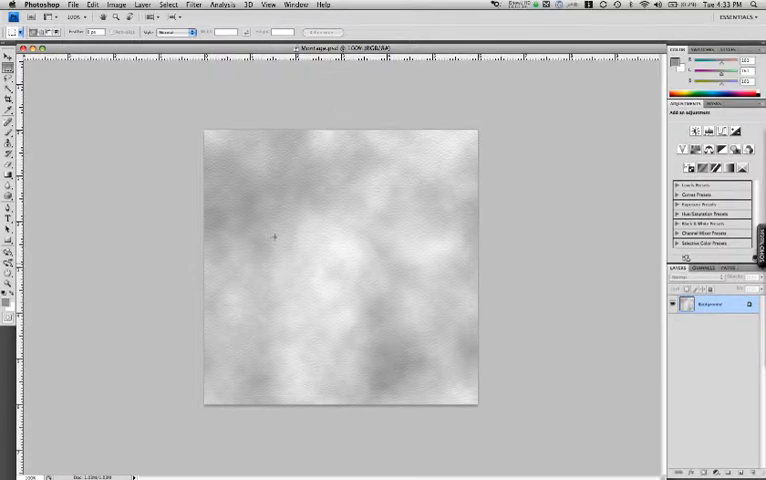
pyautogui.moveTo(360, 221)
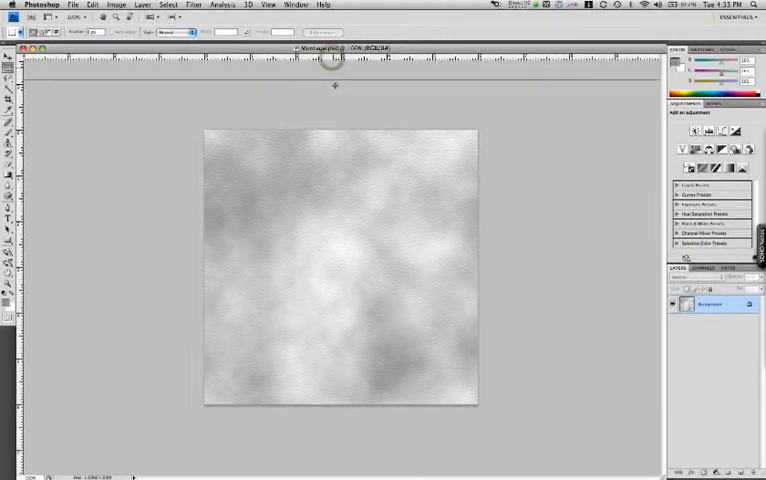
pyautogui.moveTo(341, 223)
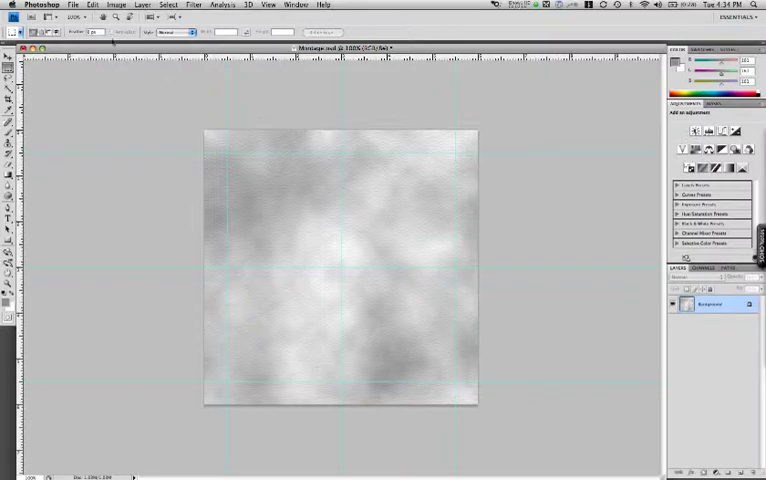
# Step: Open Dandelion.jpg and mark the part of the photo to keep
pyautogui.click(73, 5)
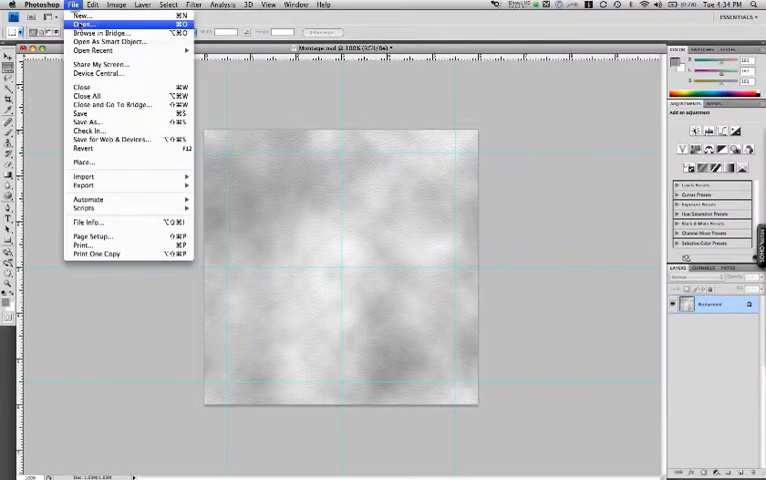
pyautogui.click(79, 25)
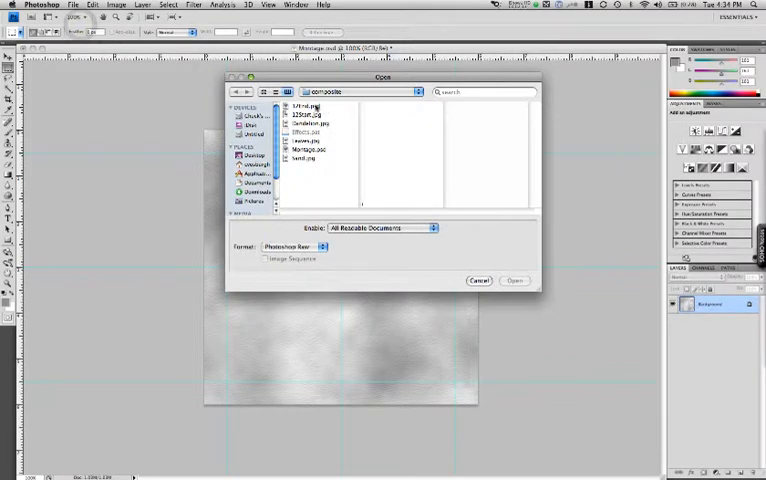
pyautogui.click(310, 123)
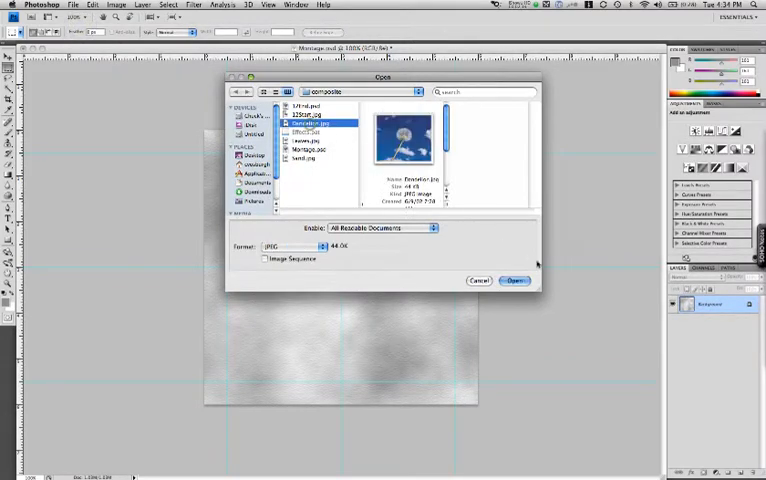
pyautogui.click(515, 280)
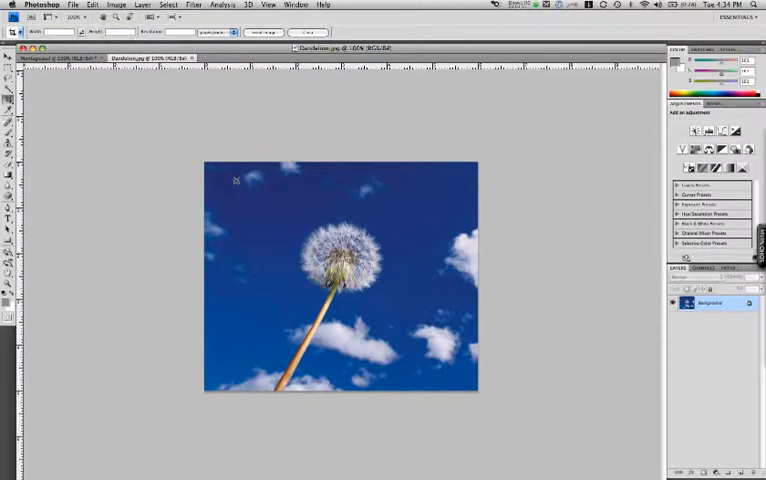
pyautogui.moveTo(237, 181); pyautogui.dragTo(437, 368)
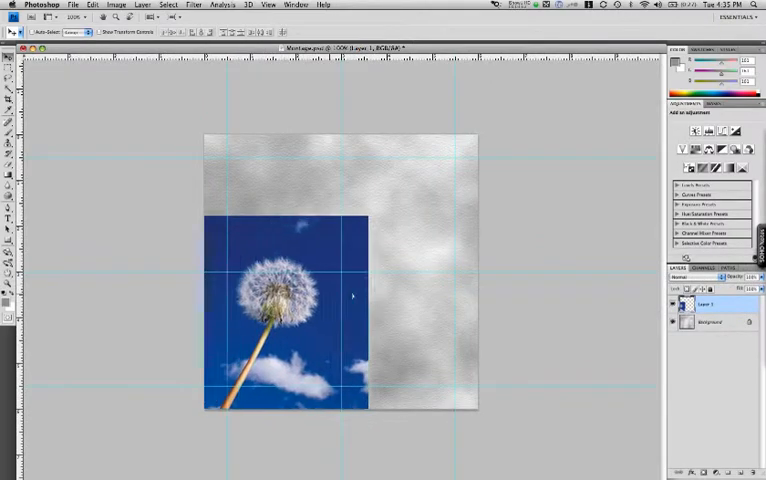
# Step: Move the dandelion to the top-right quarter and Free Transform it smaller within the guides
pyautogui.moveTo(285, 300); pyautogui.dragTo(435, 280)
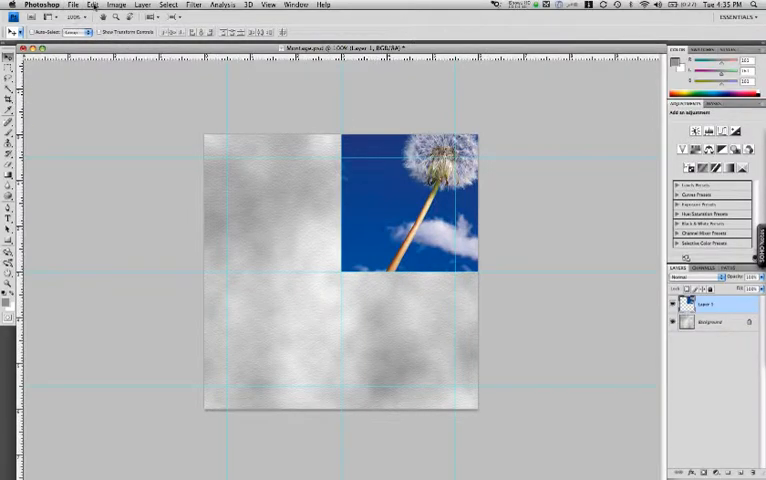
pyautogui.click(92, 5)
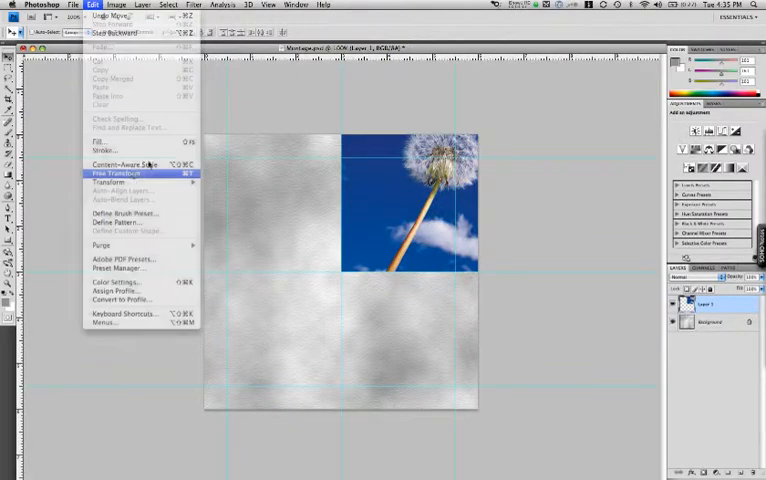
pyautogui.click(111, 173)
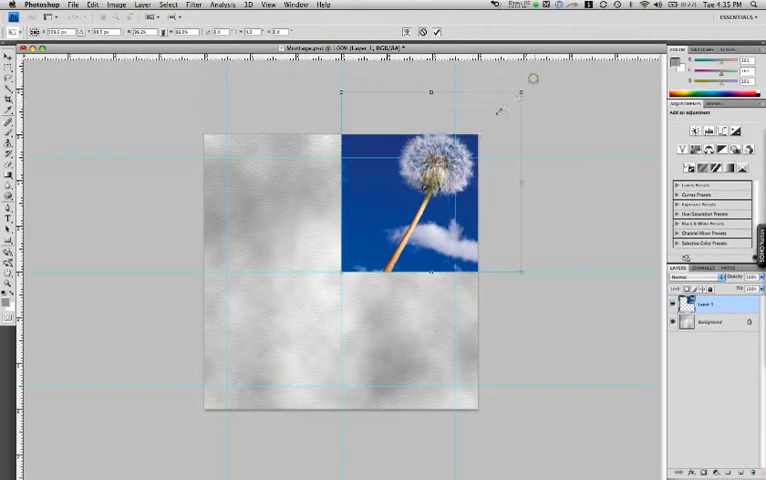
pyautogui.moveTo(410, 200); pyautogui.dragTo(397, 217)
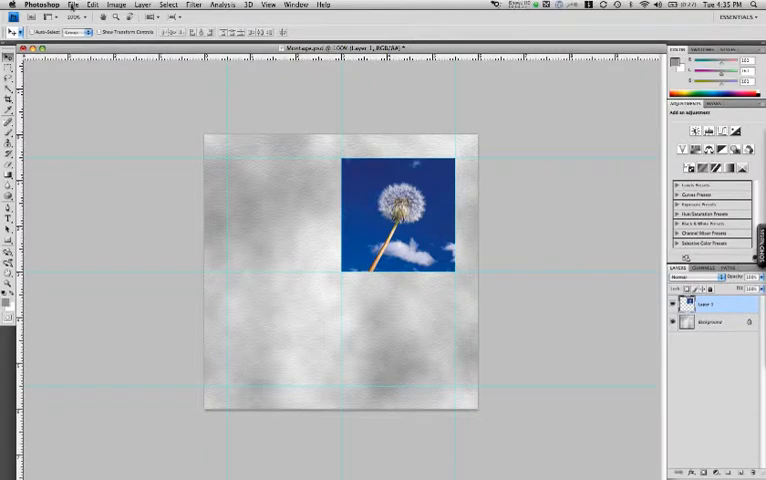
# Step: Open Leaves.jpg and start Free Transform to shrink it into the bottom-left cell
pyautogui.click(73, 5)
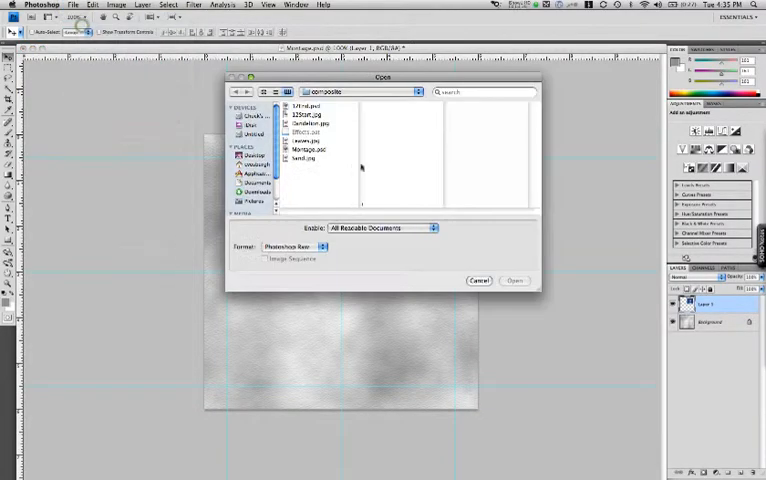
pyautogui.click(308, 141)
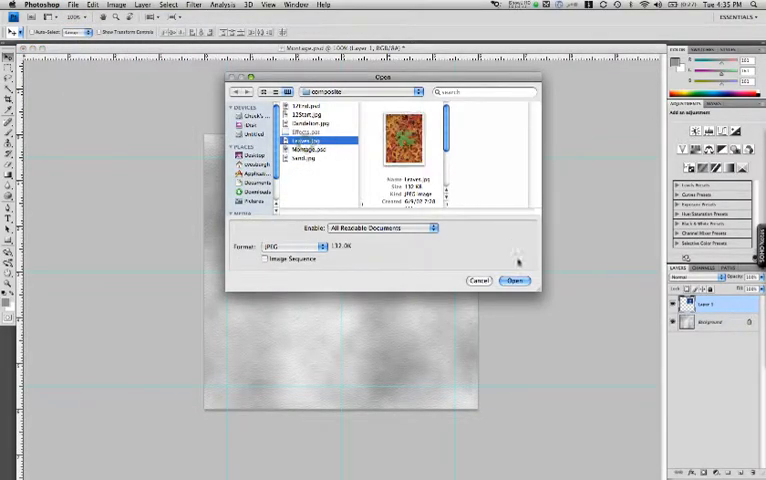
pyautogui.click(516, 280)
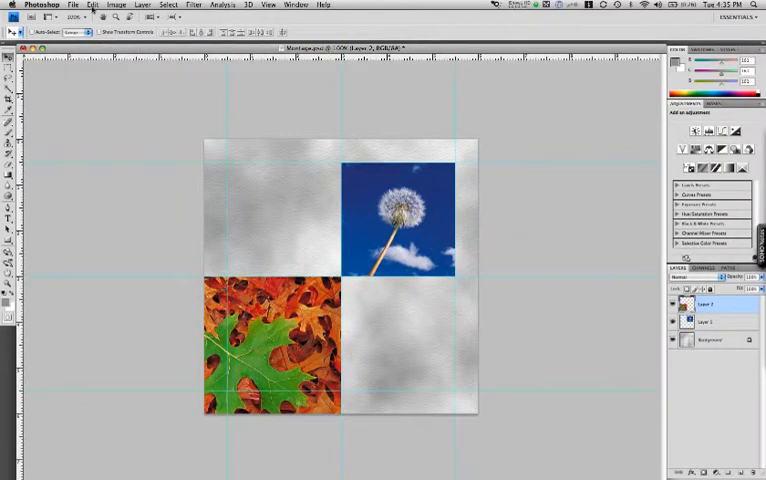
pyautogui.click(92, 4)
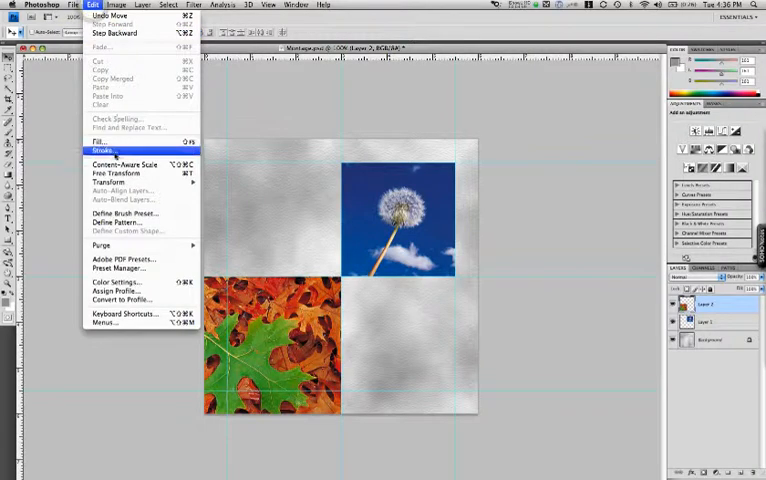
pyautogui.click(115, 173)
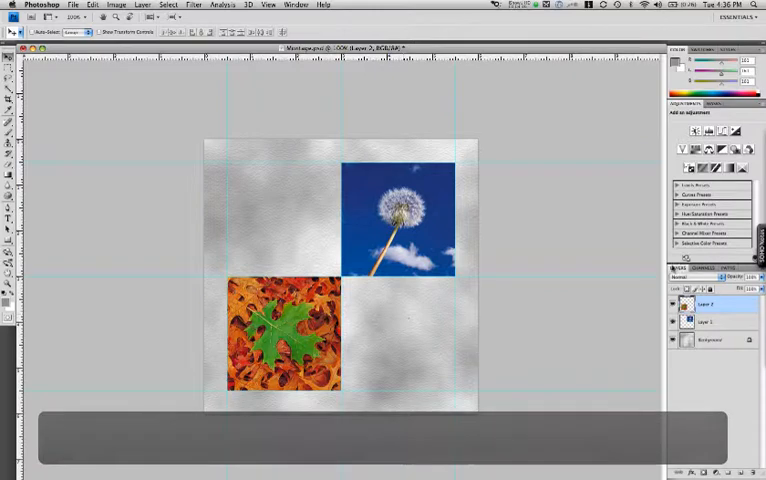
# Step: Rename the leaves photo's layer to 'leaves'
pyautogui.doubleClick(697, 306)
pyautogui.write('lea')
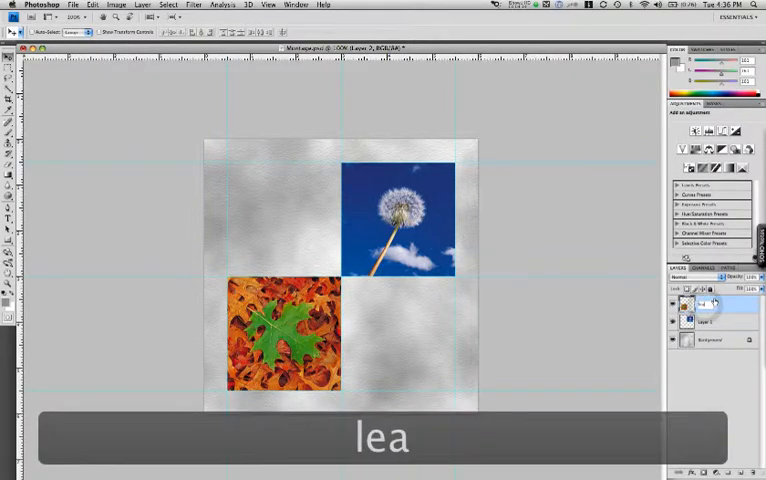
pyautogui.write('ves')
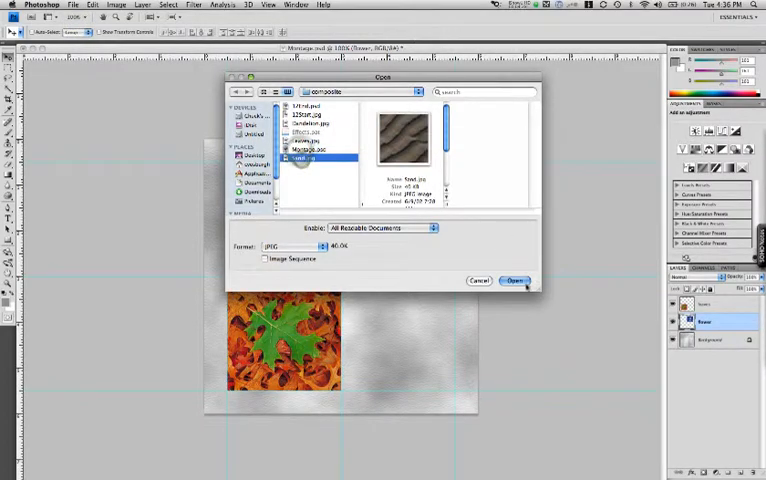
# Step: Open Sand.jpg, copy it into the montage and place it in the bottom-right cell
pyautogui.click(515, 280)
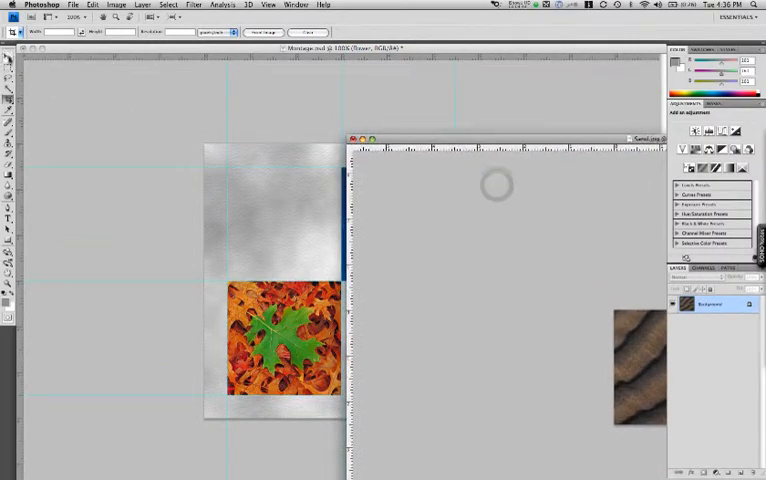
pyautogui.click(7, 56)
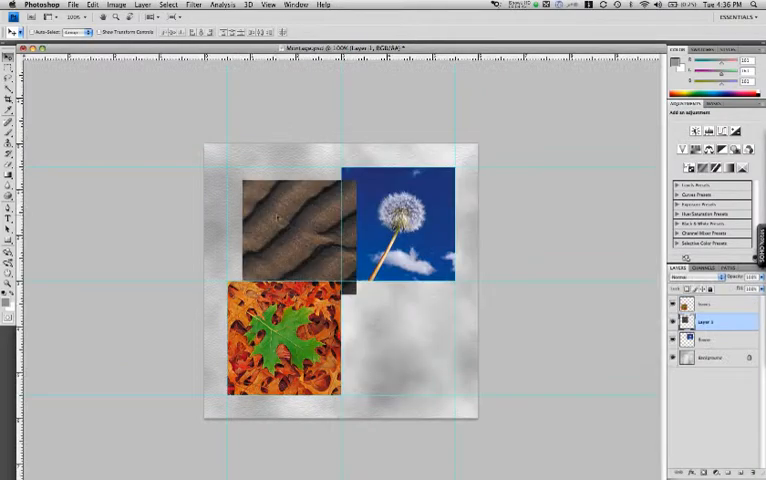
pyautogui.moveTo(290, 230); pyautogui.dragTo(400, 345)
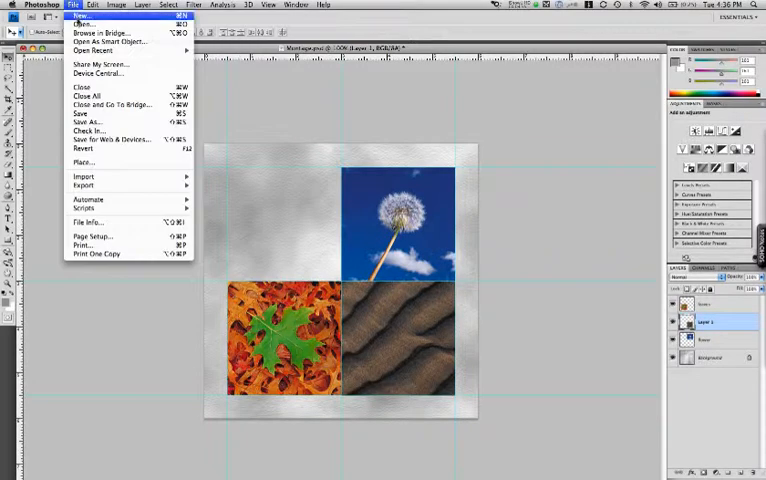
# Step: Preview the Sand, Leaves and Dandelion files, then open Sand.jpg again
pyautogui.click(80, 24)
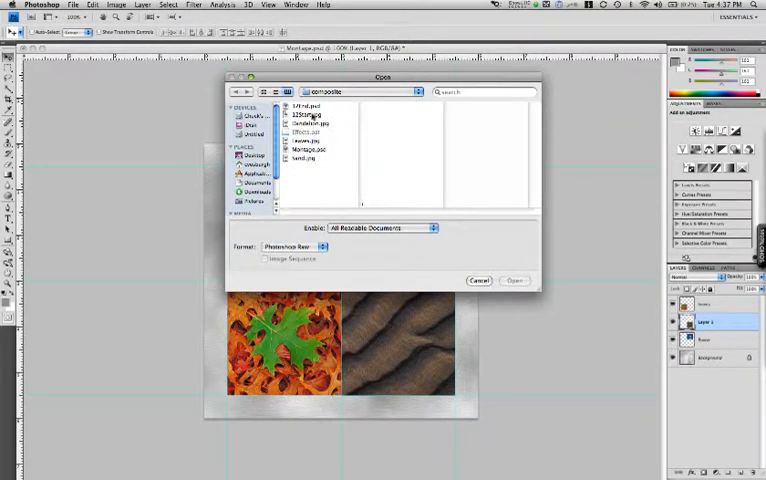
pyautogui.click(308, 158)
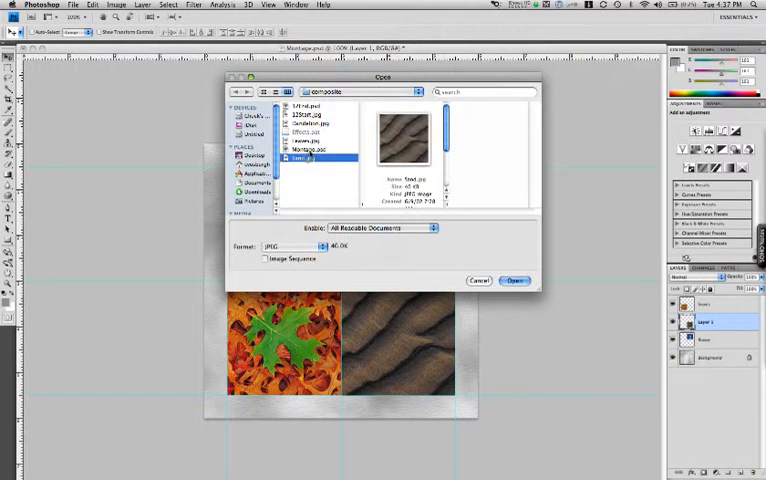
pyautogui.click(310, 141)
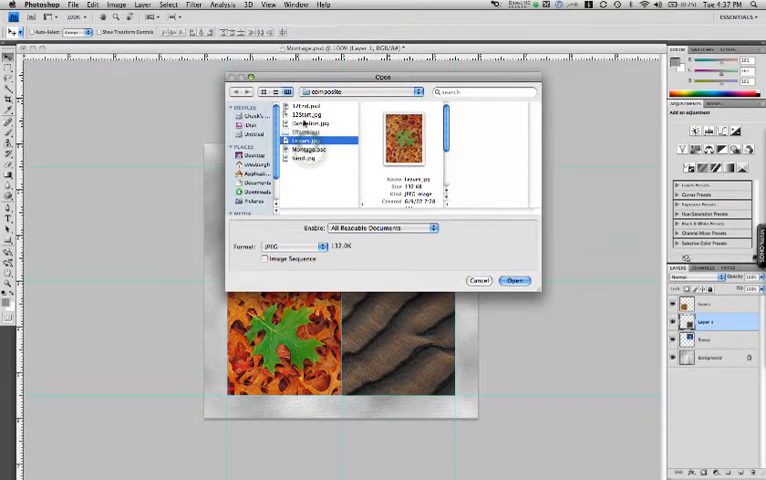
pyautogui.click(310, 130)
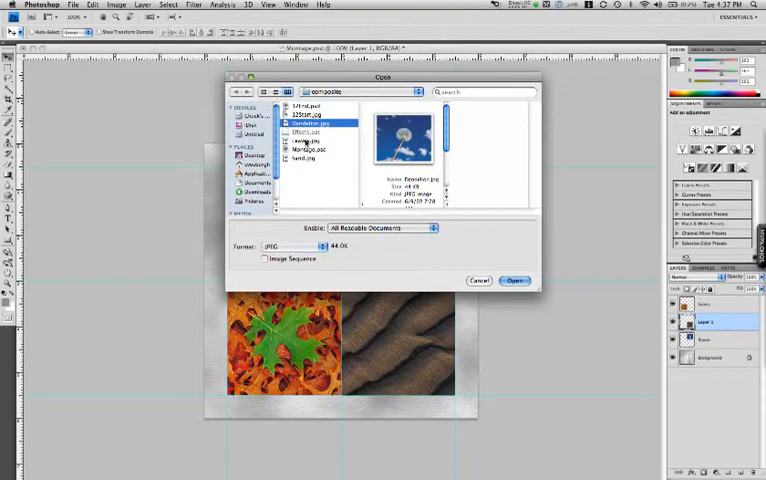
pyautogui.click(305, 158)
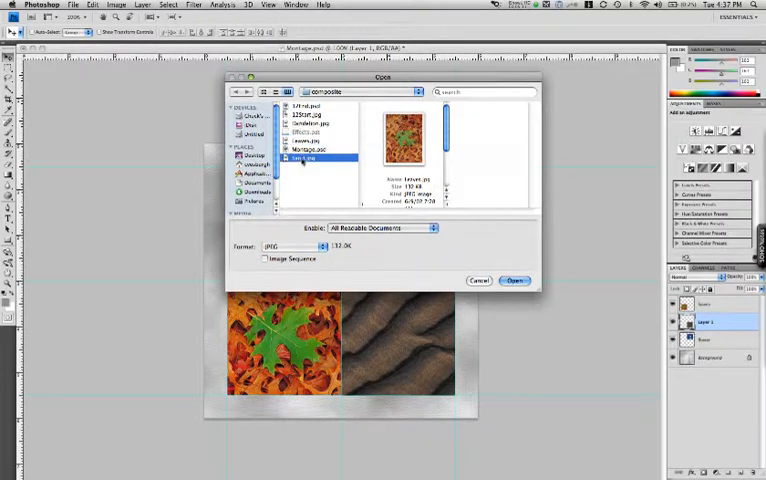
pyautogui.click(513, 280)
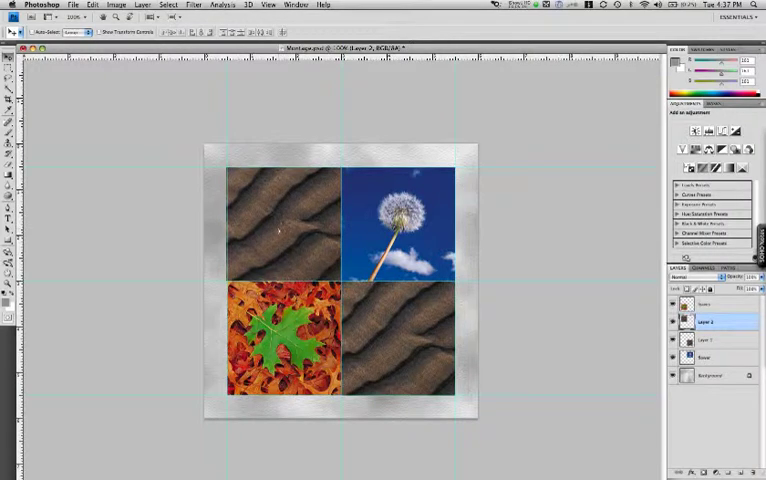
pyautogui.moveTo(282, 219)
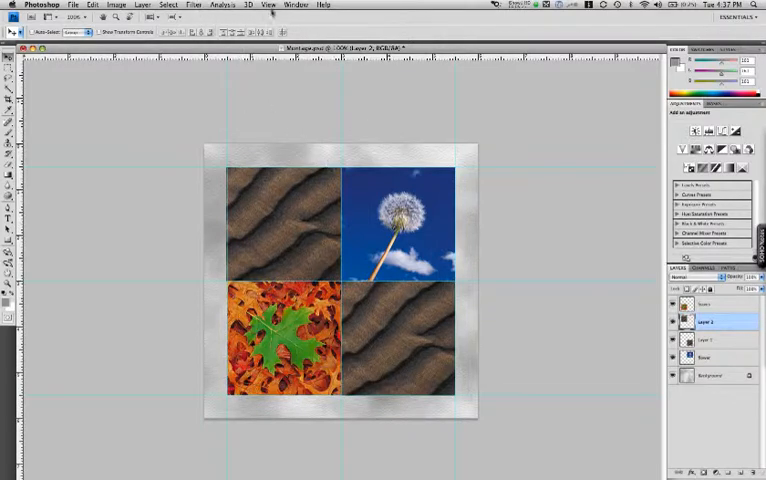
# Step: Turn off guide display through View > Show > Guides
pyautogui.click(267, 5)
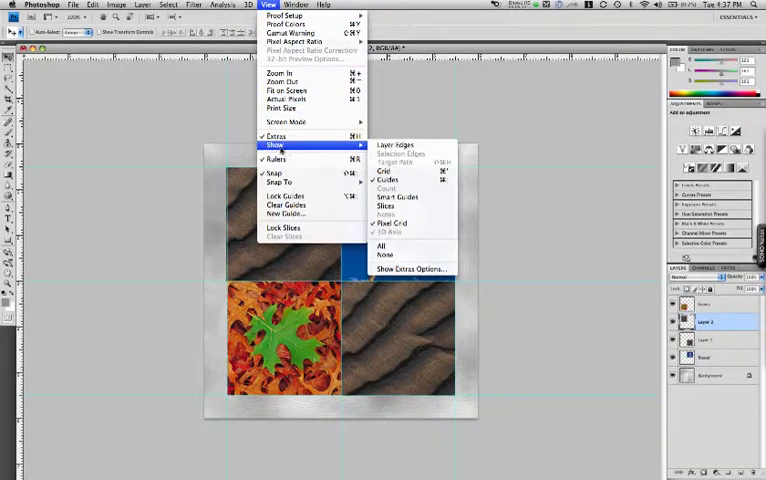
pyautogui.click(384, 254)
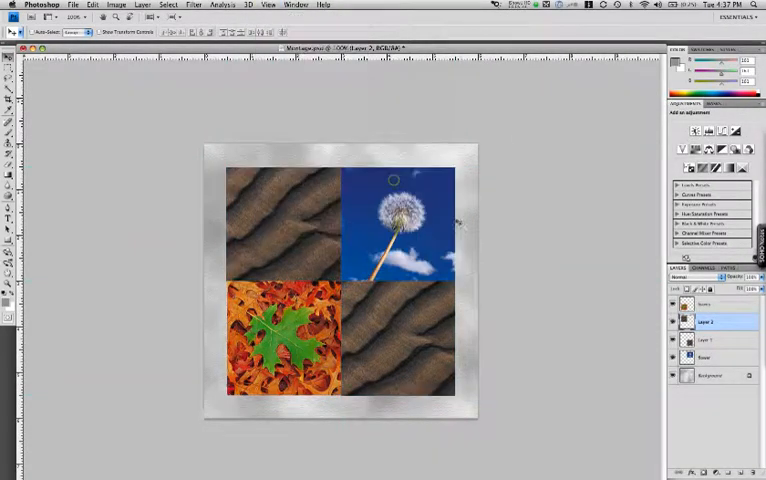